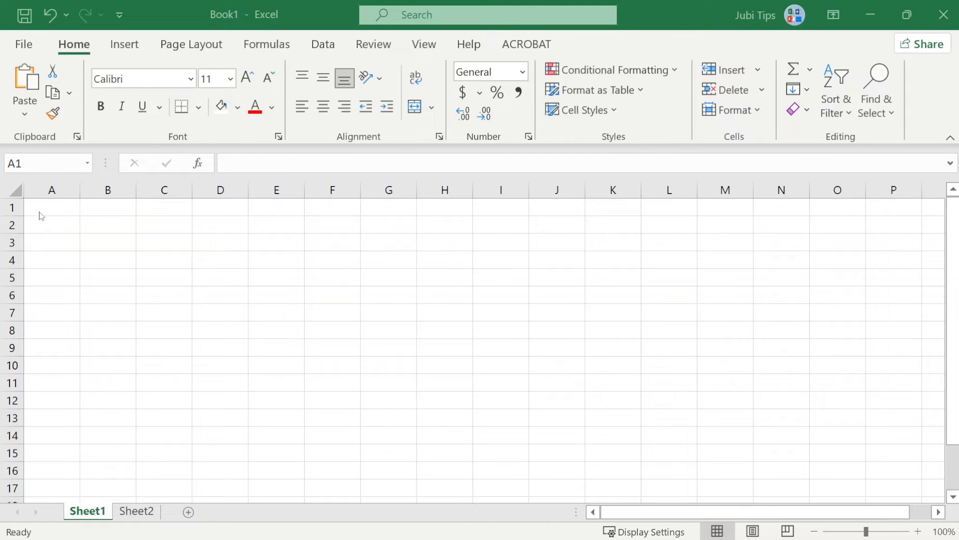
# Select cell A1 on Sheet1, then make Sheet2 the active worksheet.
pyautogui.click(52, 208)
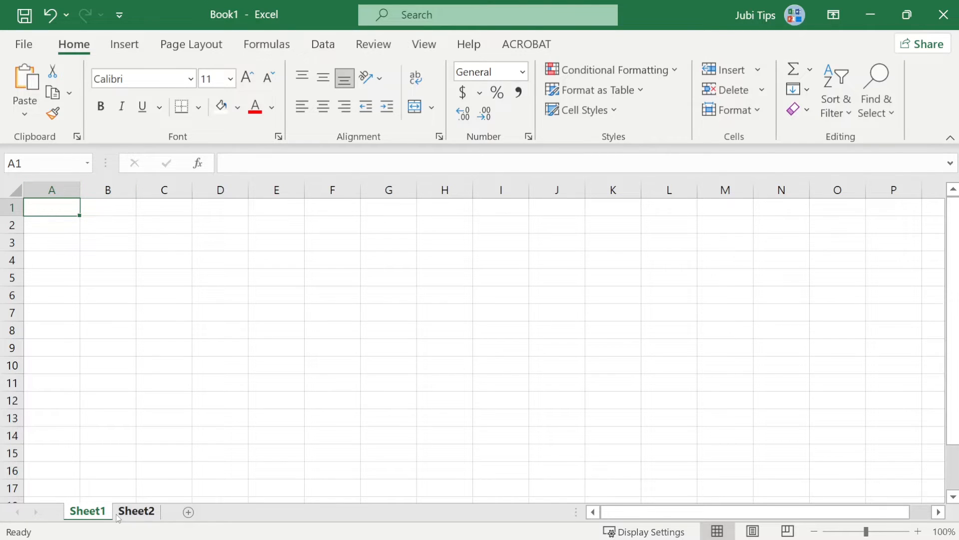
pyautogui.click(136, 510)
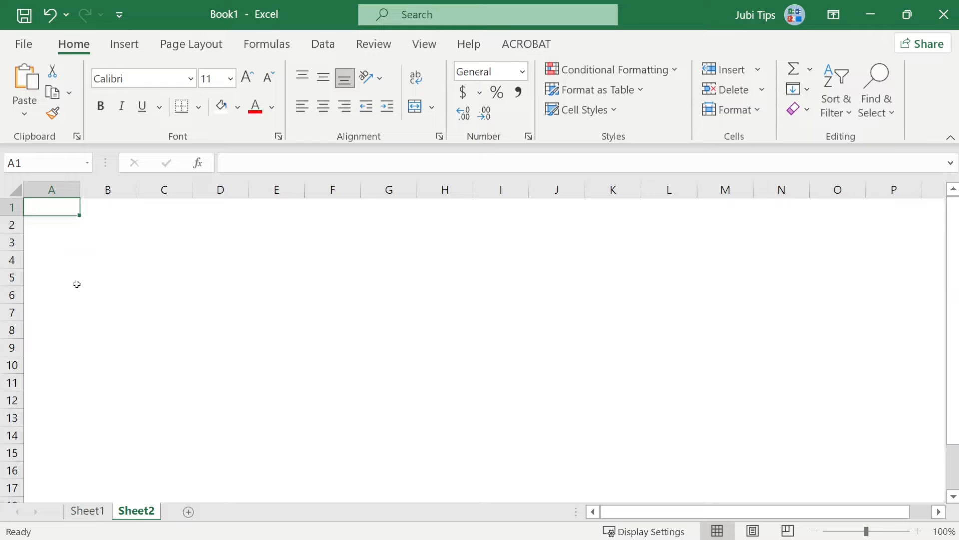
pyautogui.moveTo(104, 533)
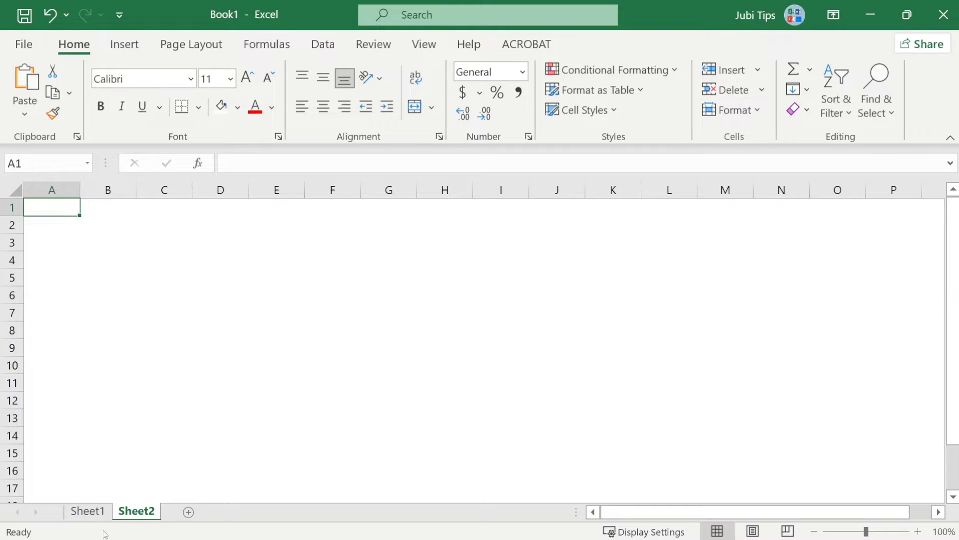
# Select and deselect all of Sheet1, then close the workbook choosing Don't Save.
pyautogui.click(87, 511)
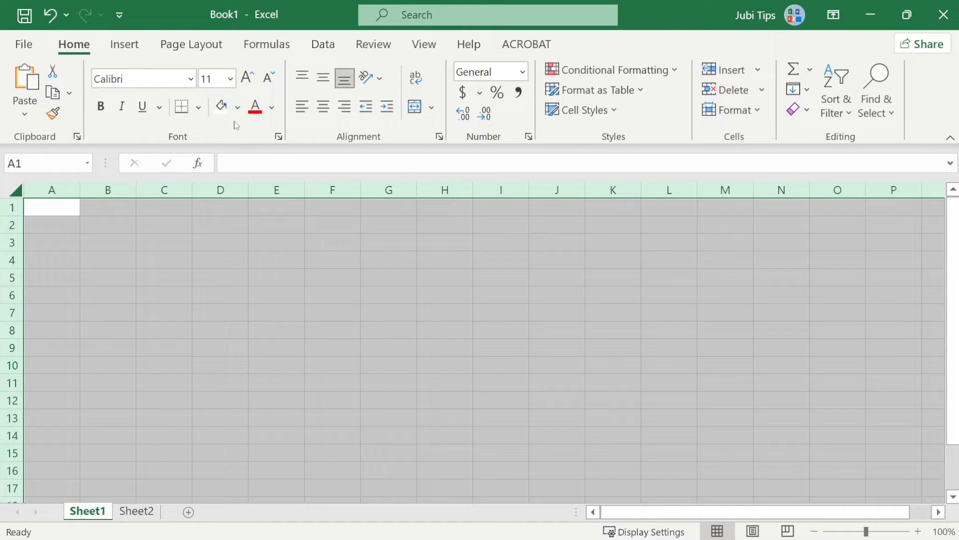
pyautogui.click(238, 106)
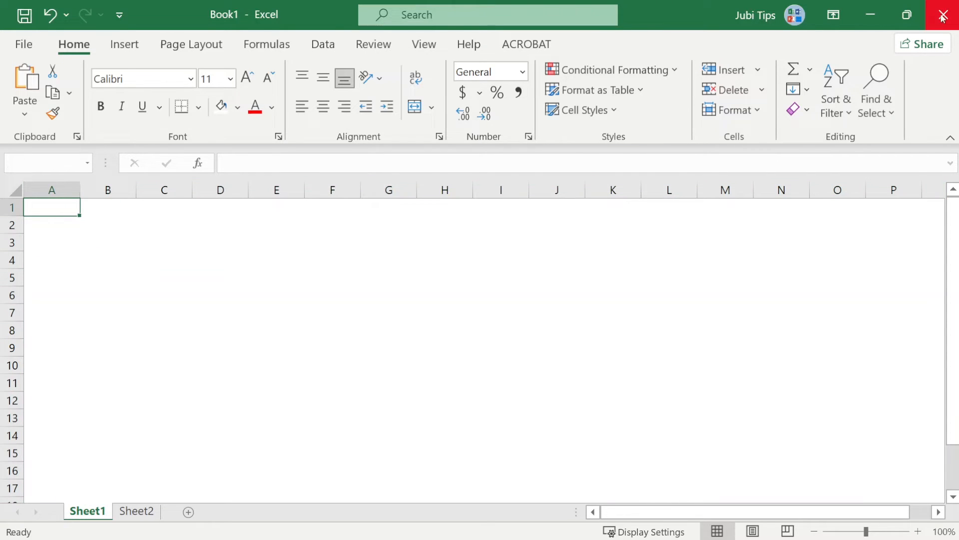
pyautogui.click(942, 14)
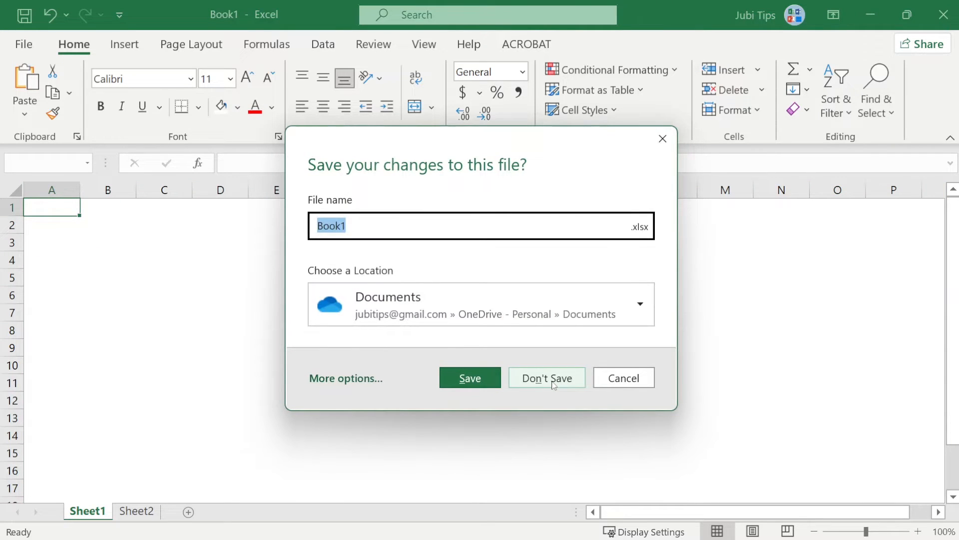
pyautogui.click(548, 377)
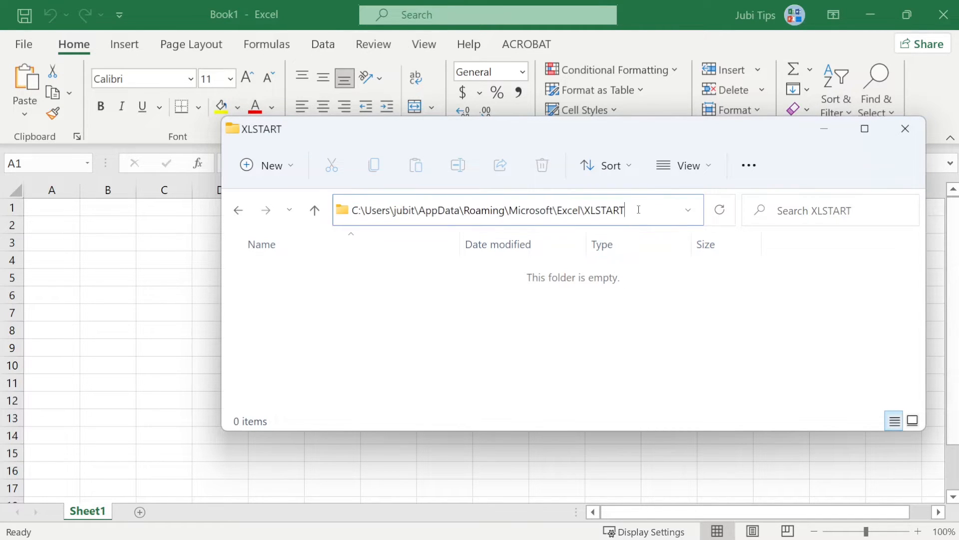
# Highlight the XLSTART and user folder names in the path, then close File Explorer.
pyautogui.doubleClick(376, 210)
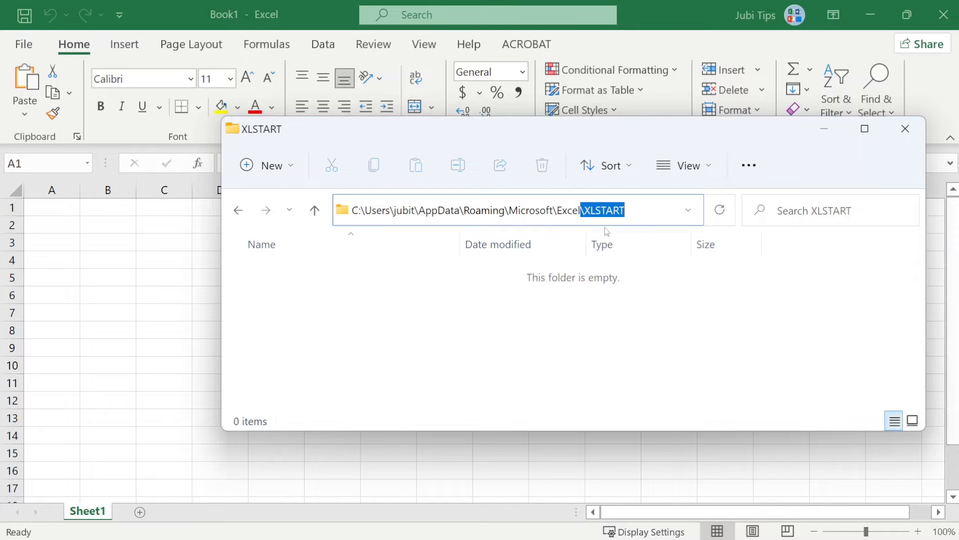
pyautogui.doubleClick(402, 210)
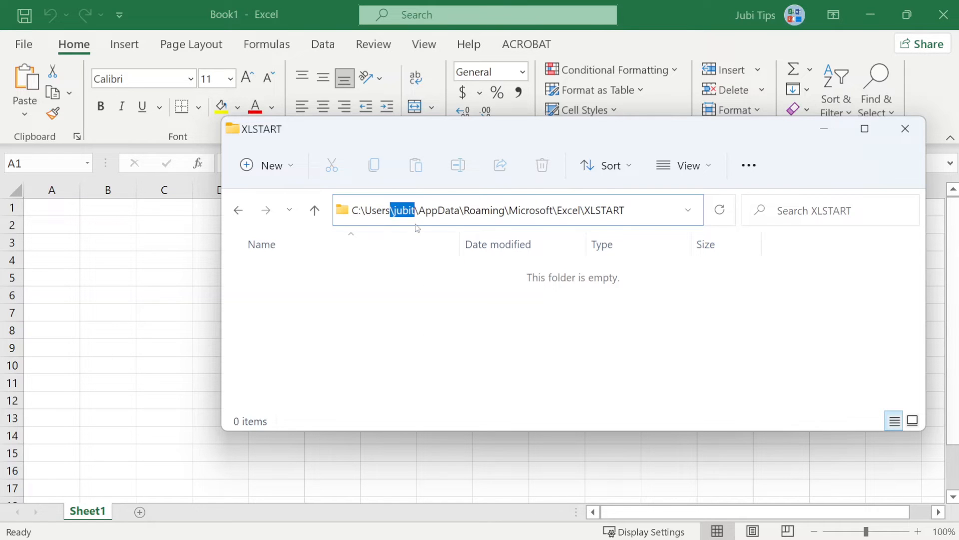
pyautogui.click(906, 128)
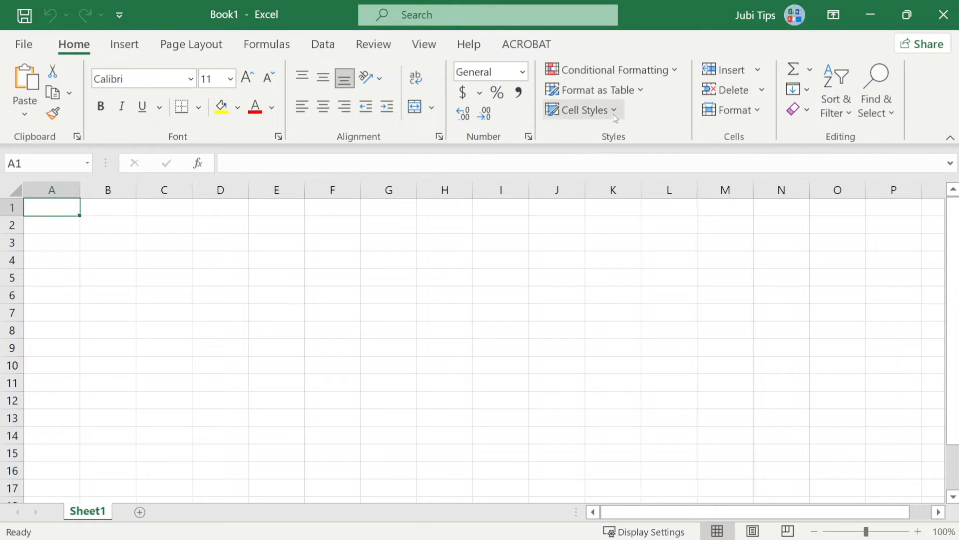
# Modify the Normal cell style and set its font to Times New Roman.
pyautogui.click(582, 110)
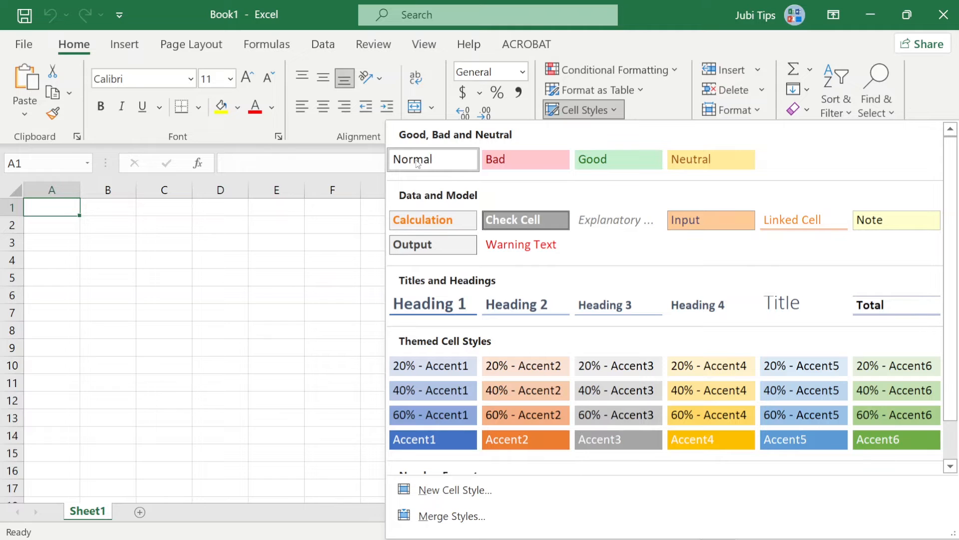
pyautogui.rightClick(432, 158)
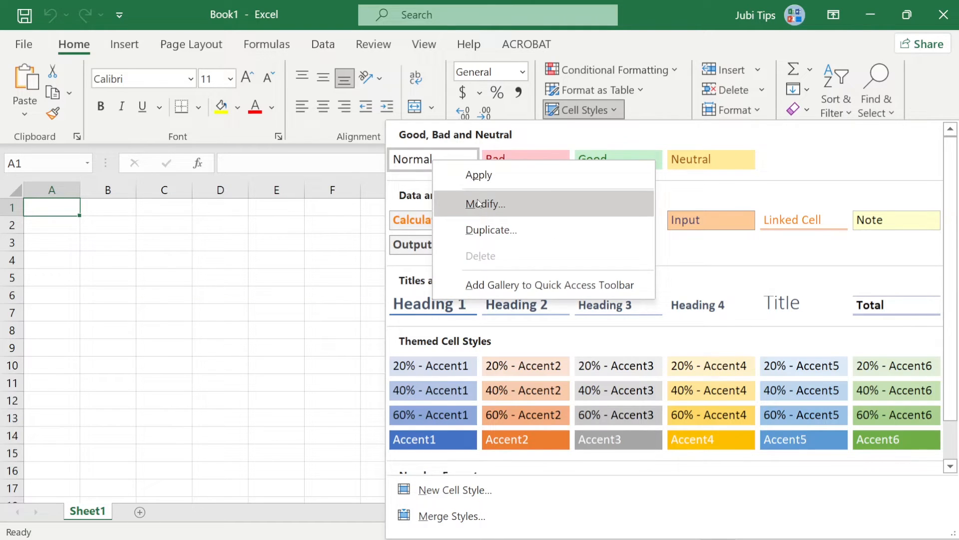
pyautogui.click(486, 204)
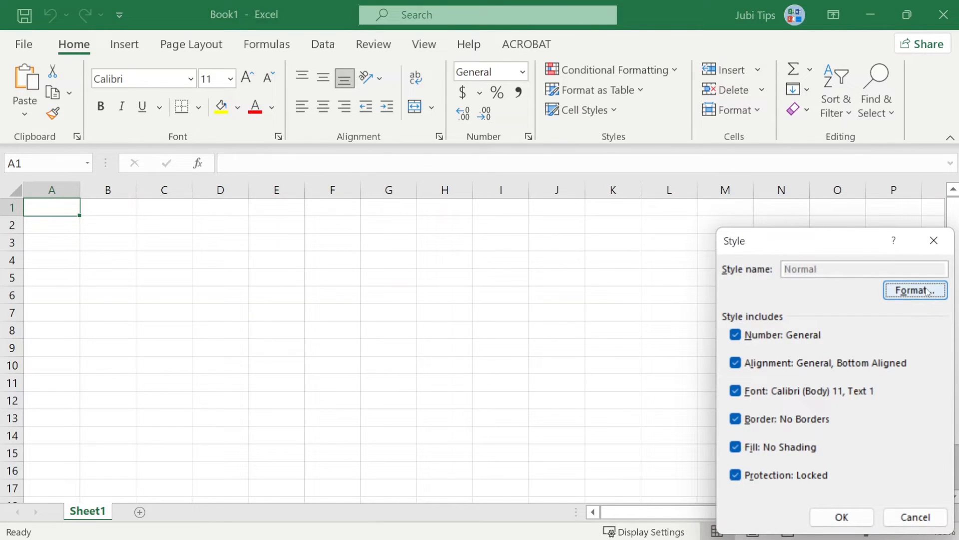
pyautogui.click(915, 290)
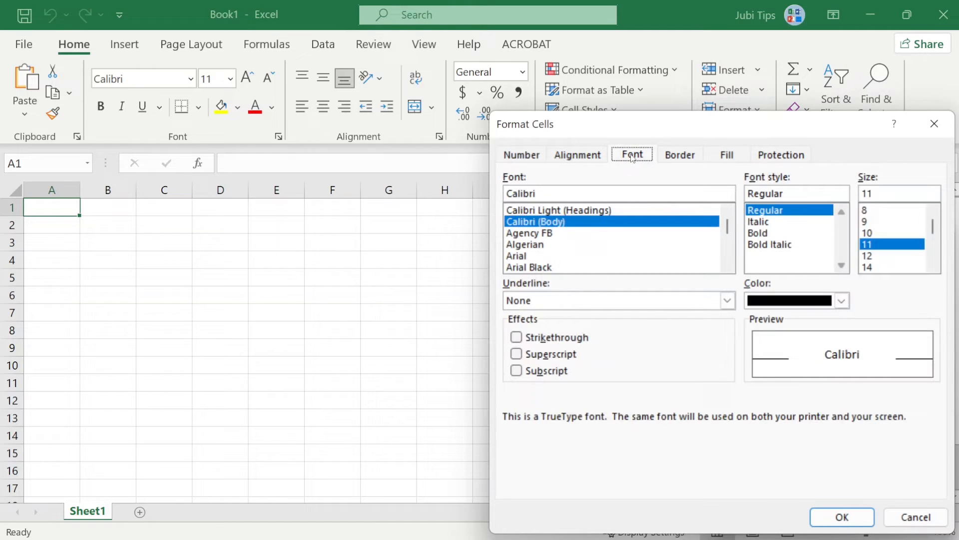
pyautogui.click(529, 233)
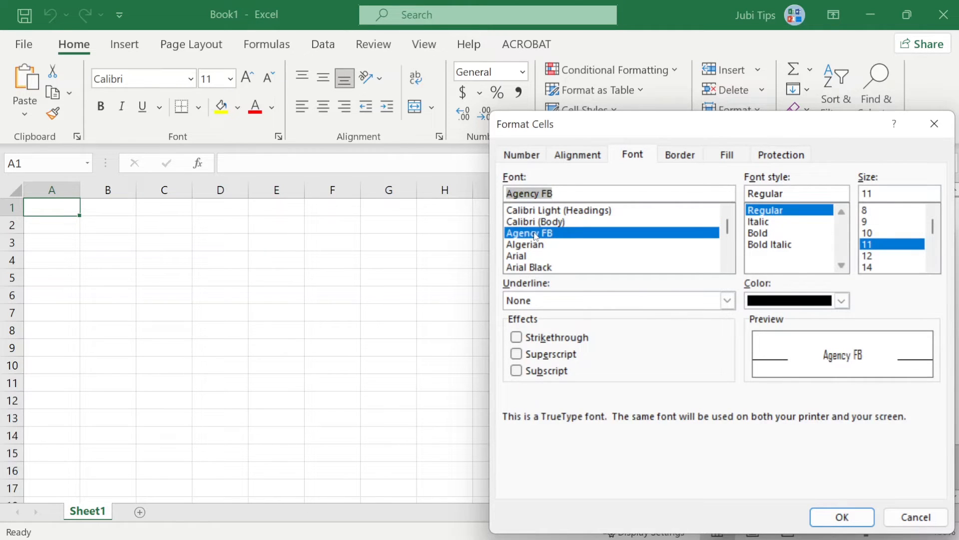
pyautogui.write('times')
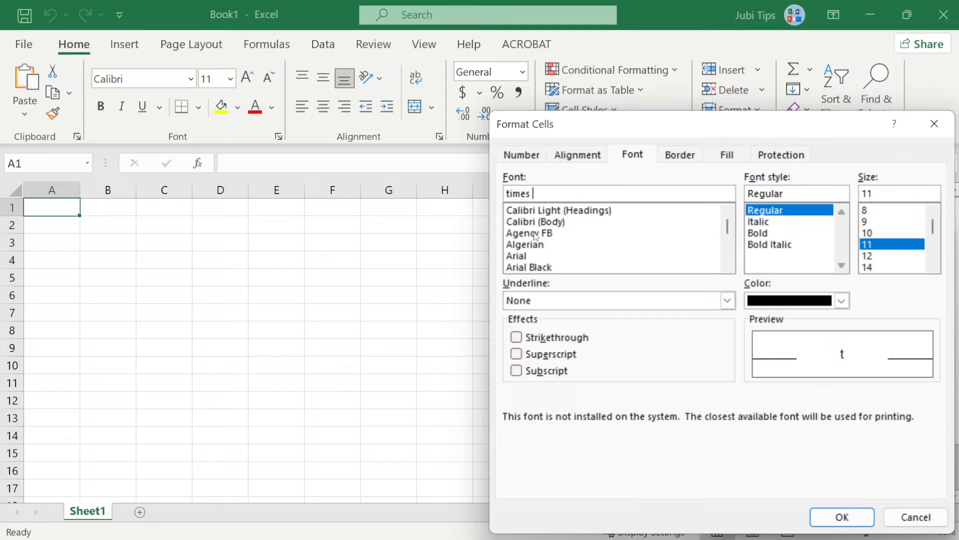
pyautogui.write('new roma')
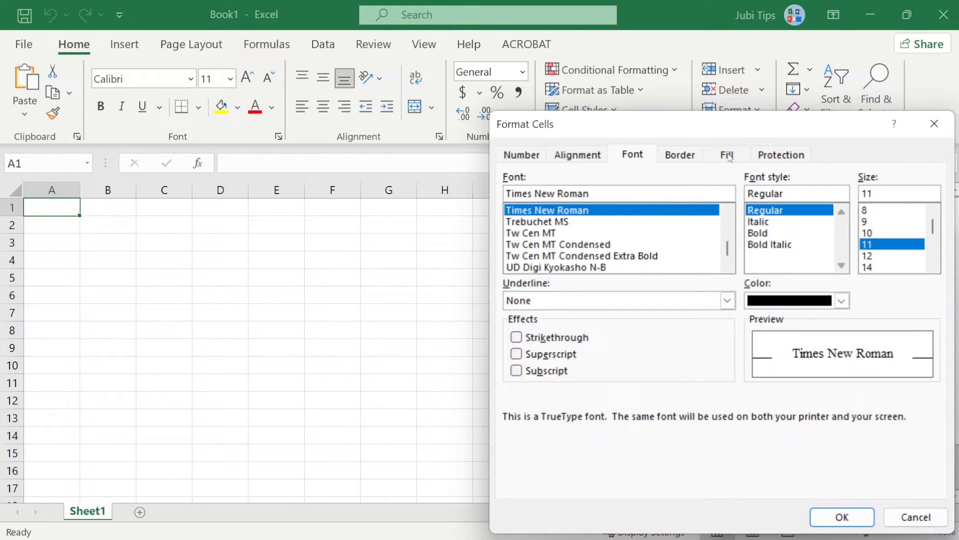
# Give the Normal style a white background fill and save the style changes.
pyautogui.click(726, 153)
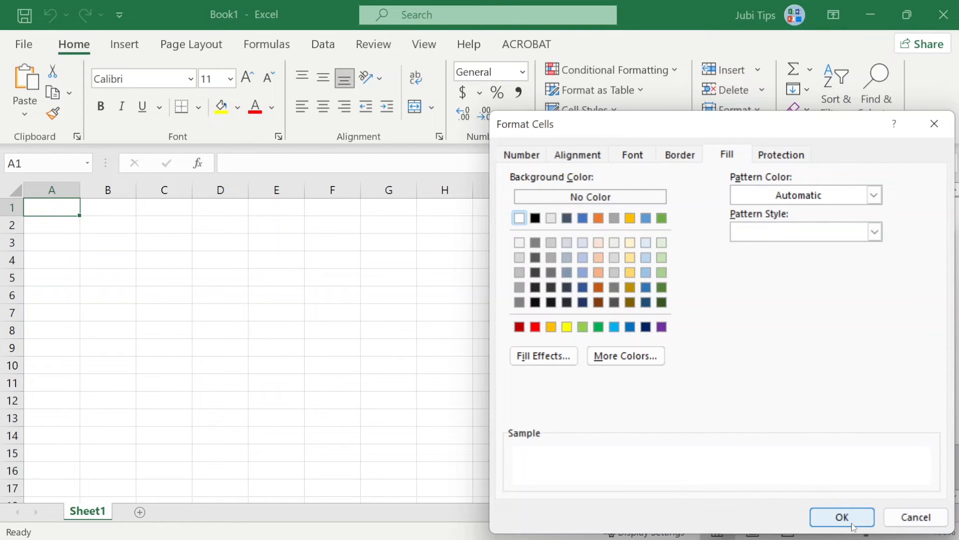
pyautogui.click(841, 517)
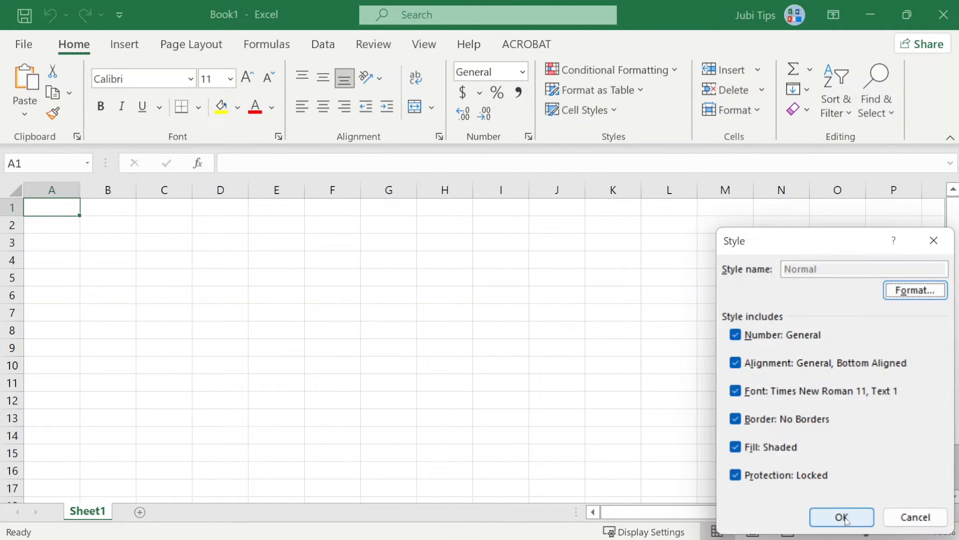
pyautogui.click(841, 516)
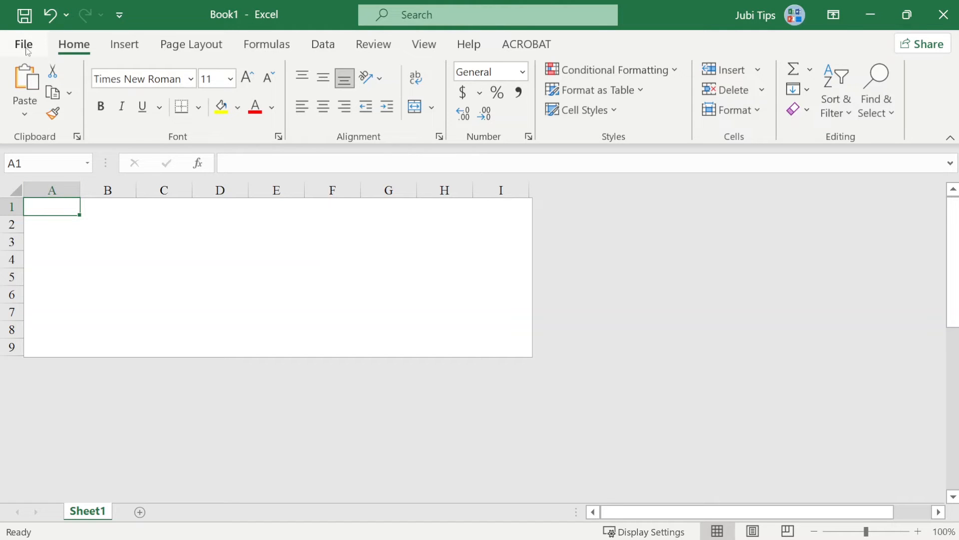
# Start Save As via Browse and choose Excel Template (.xltx) as the file type.
pyautogui.click(24, 43)
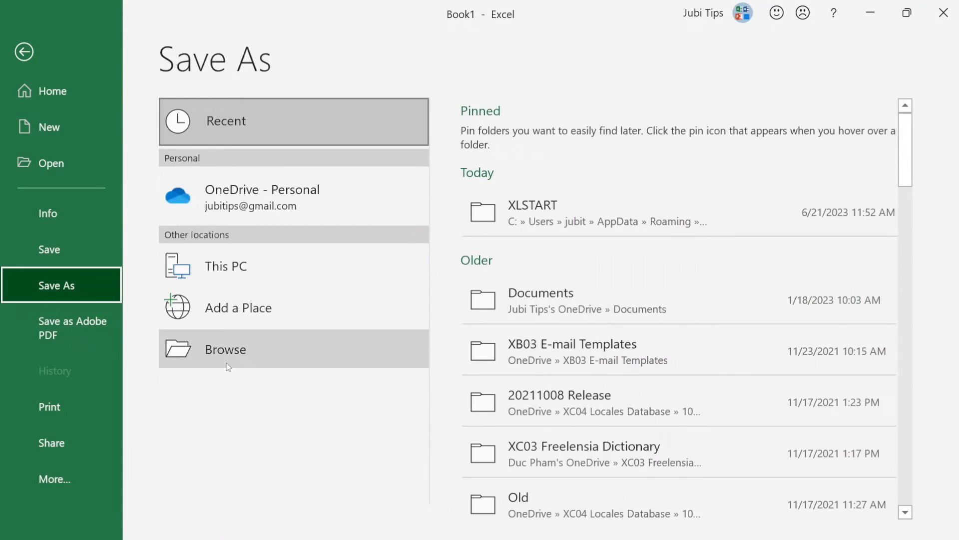
pyautogui.click(225, 350)
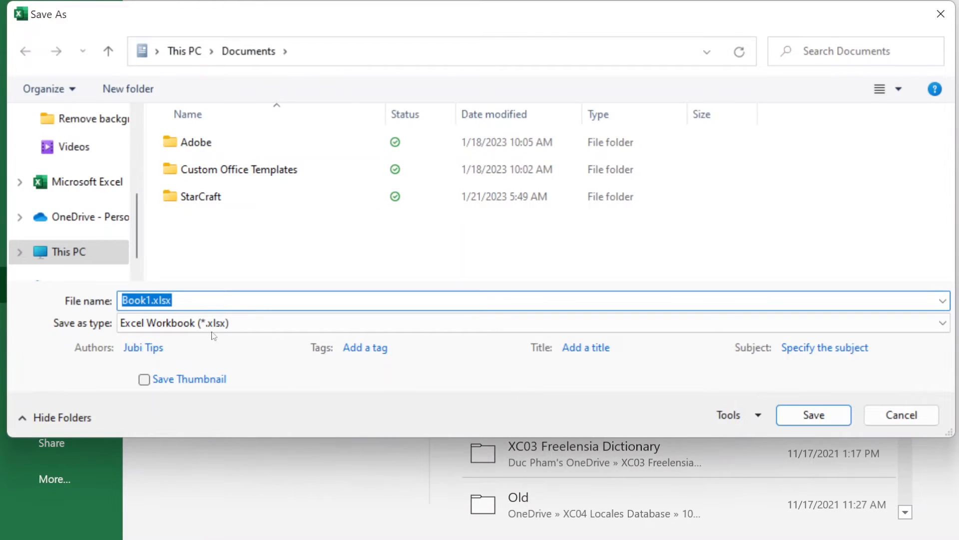
pyautogui.click(939, 324)
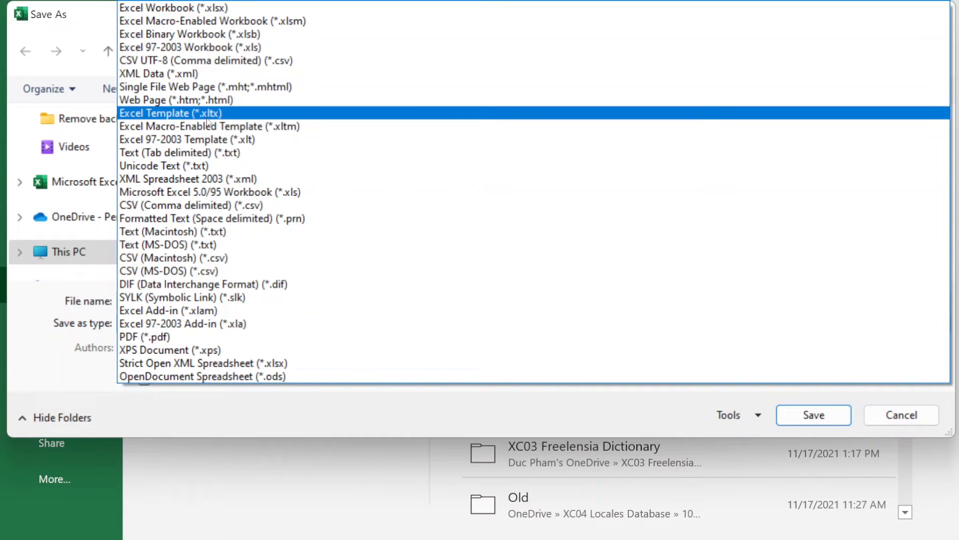
pyautogui.click(167, 113)
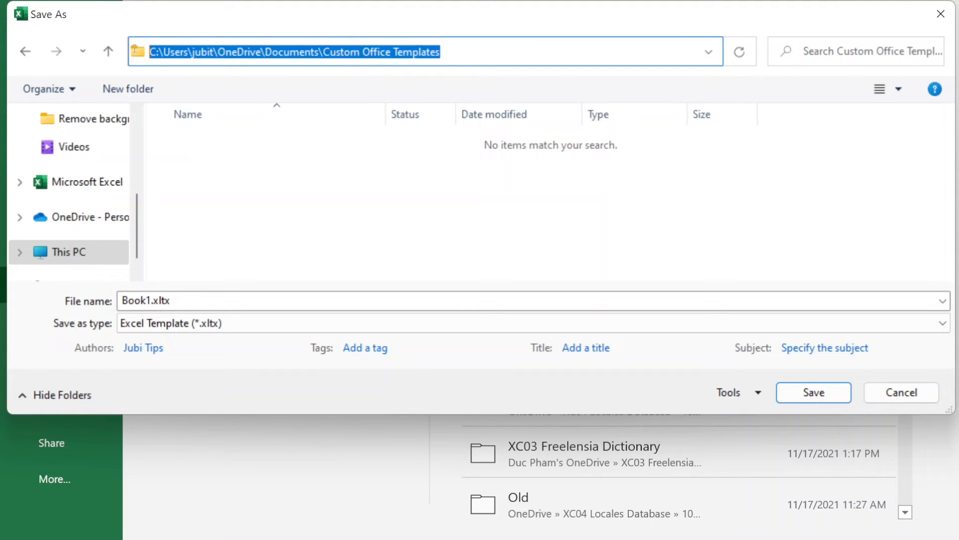
pyautogui.moveTo(410, 206)
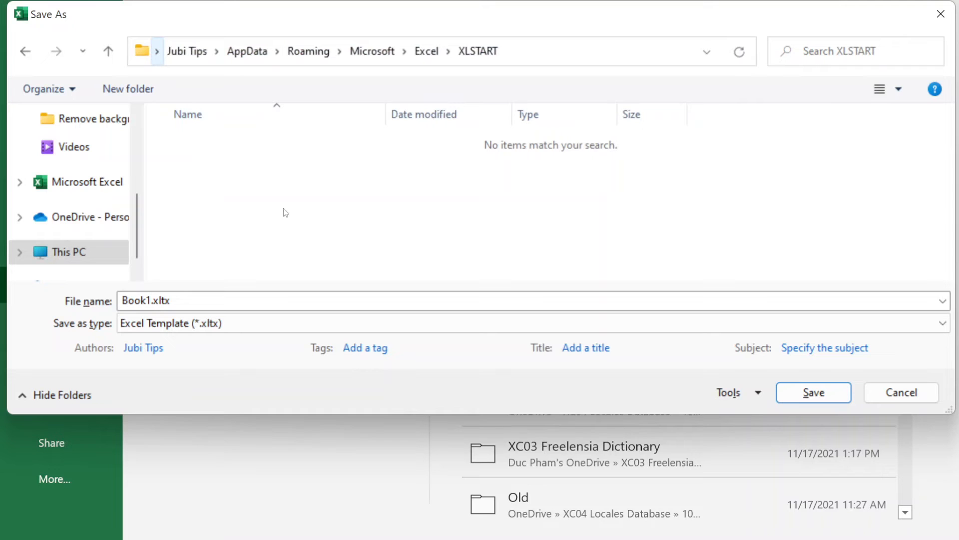
pyautogui.moveTo(203, 244)
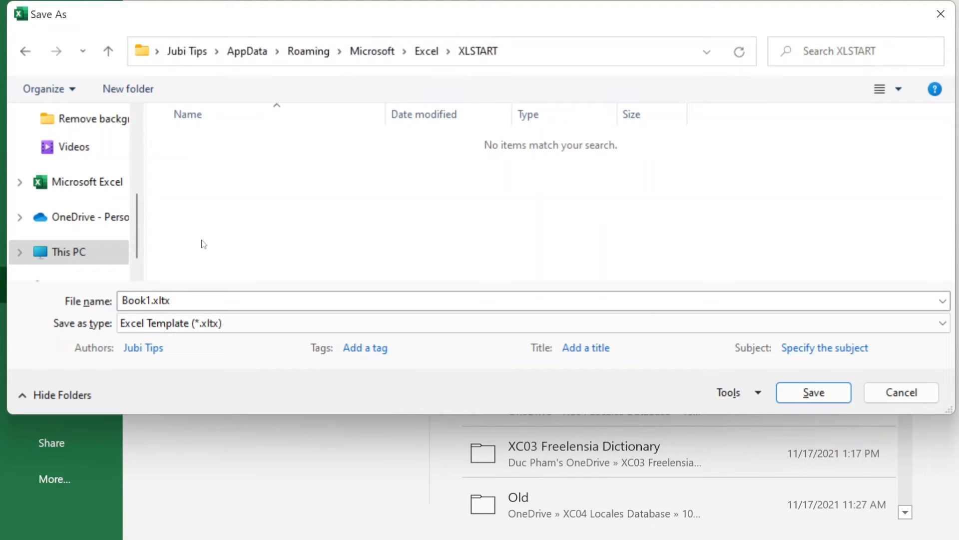
# Rename Book1.xltx to Book.xltx and save it in the XLSTART folder.
pyautogui.click(150, 301)
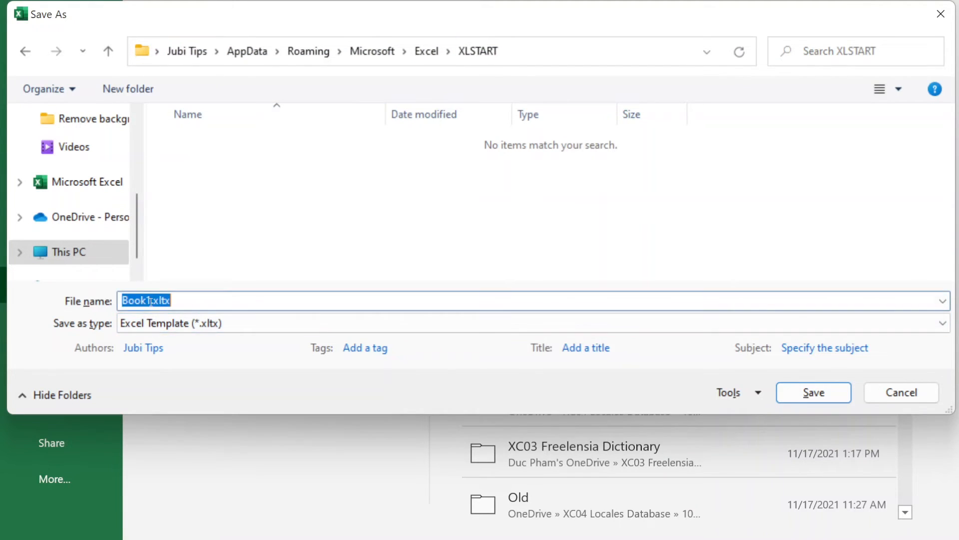
pyautogui.click(147, 300)
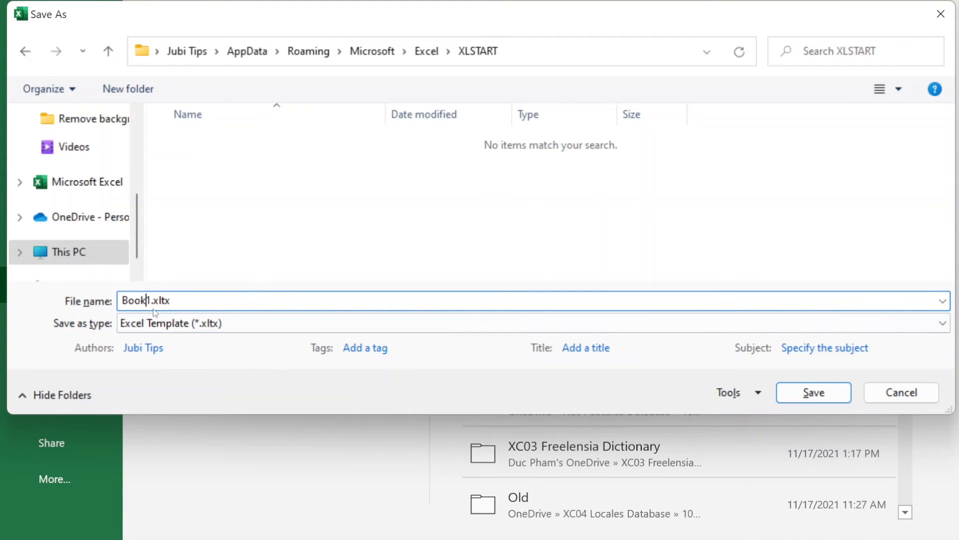
pyautogui.press('Backspace')
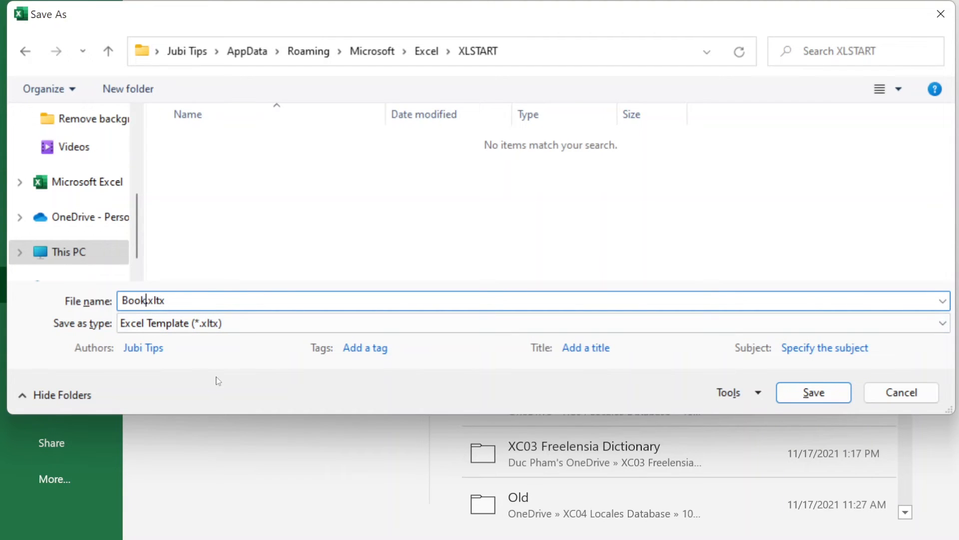
pyautogui.click(813, 392)
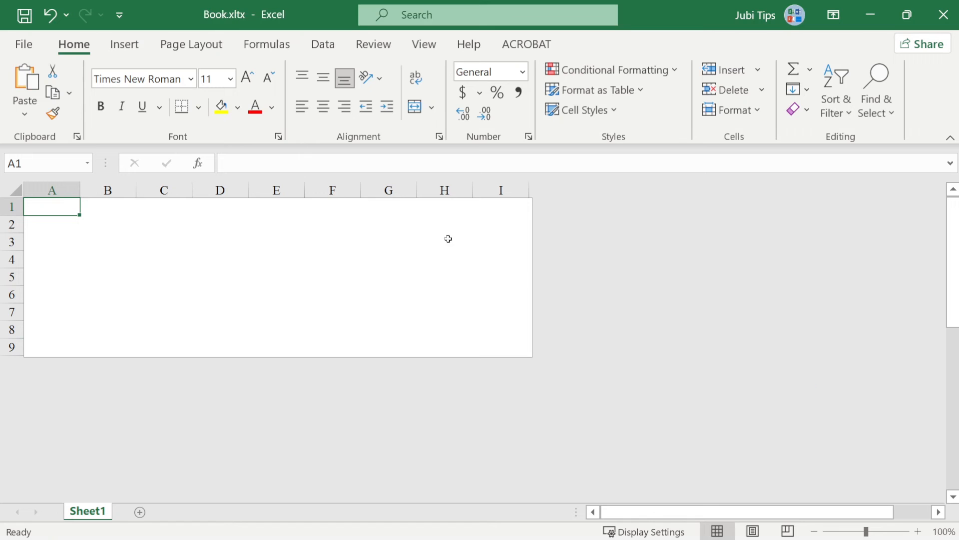
# Save another copy as Sheet.xltx in XLSTART and confirm it beside Book.xltx.
pyautogui.click(24, 45)
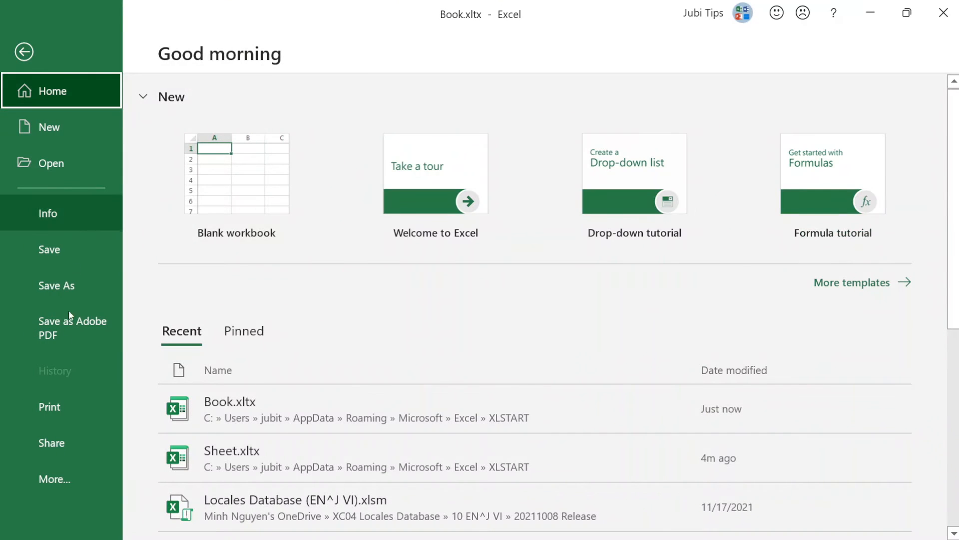
pyautogui.click(56, 286)
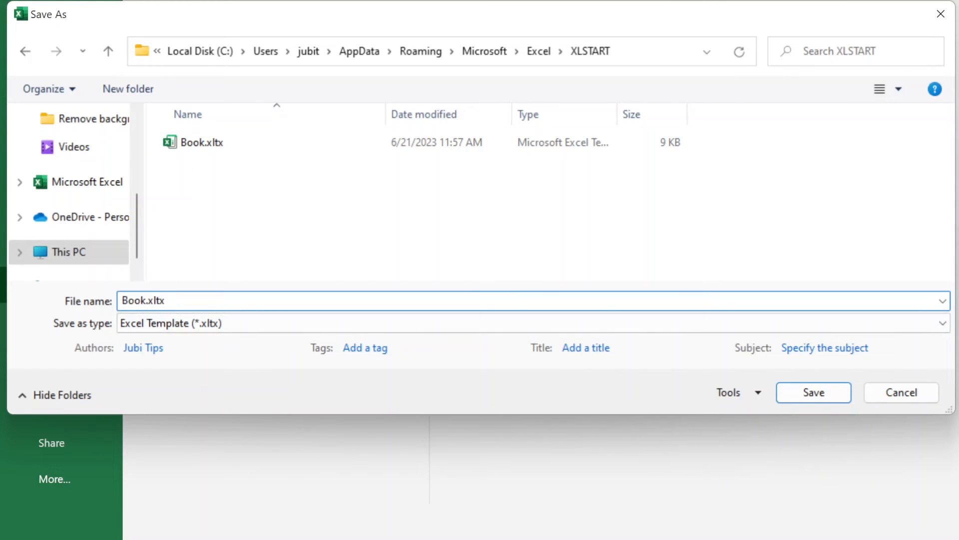
pyautogui.write('Sheet')
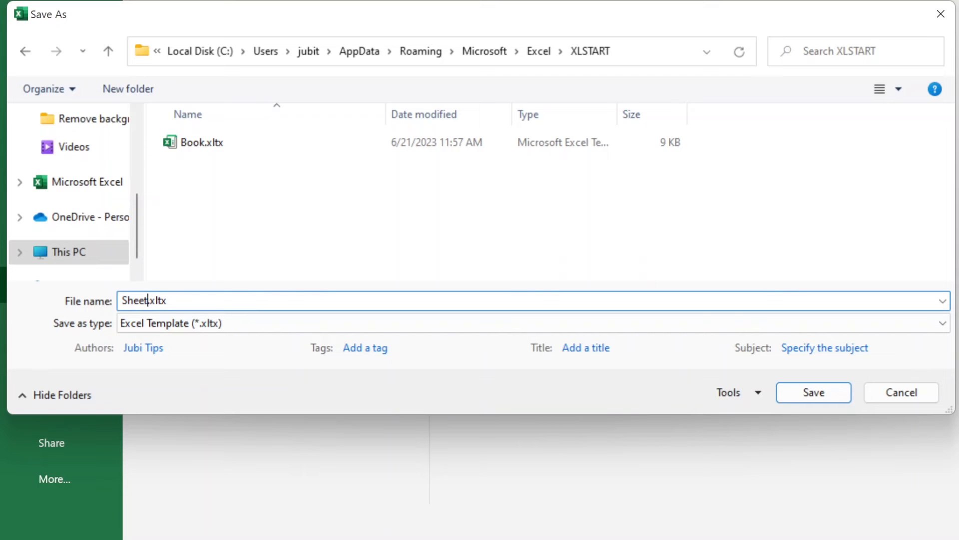
pyautogui.click(813, 392)
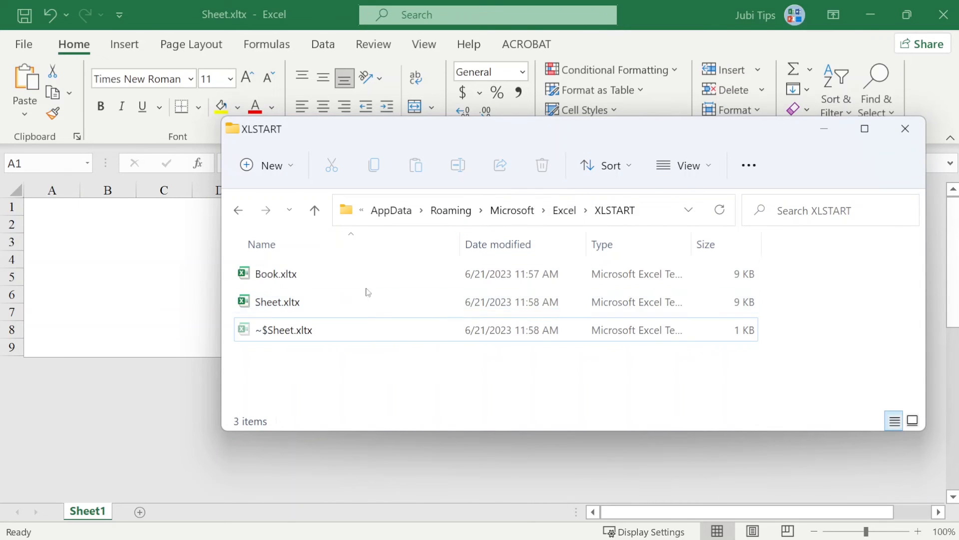
pyautogui.click(276, 273)
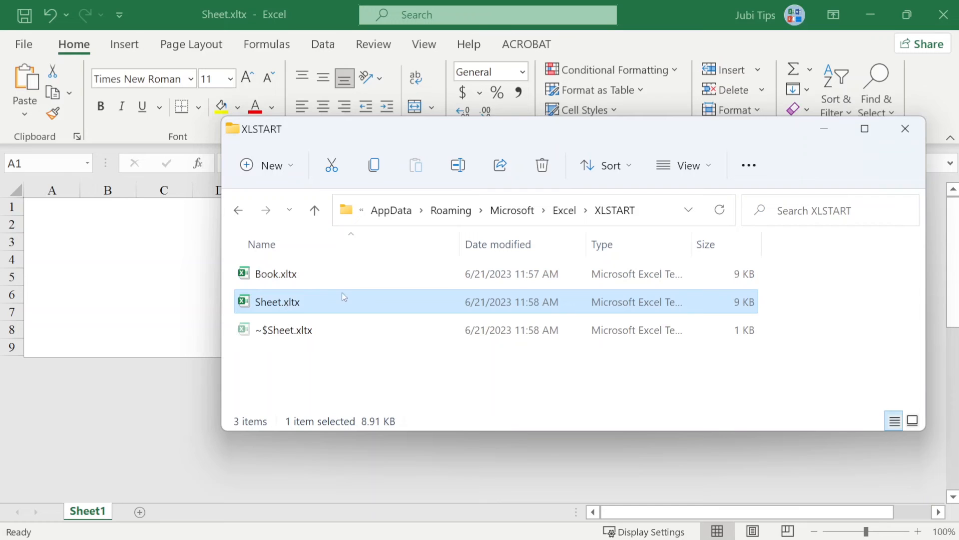
pyautogui.click(906, 127)
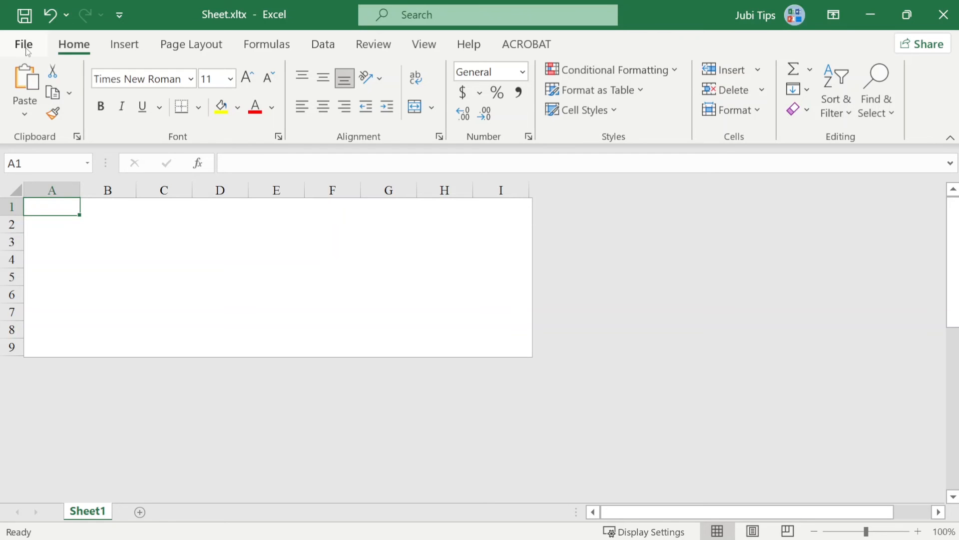
# In Excel Options General, turn off 'Show the Start screen when this application starts' and apply.
pyautogui.click(24, 44)
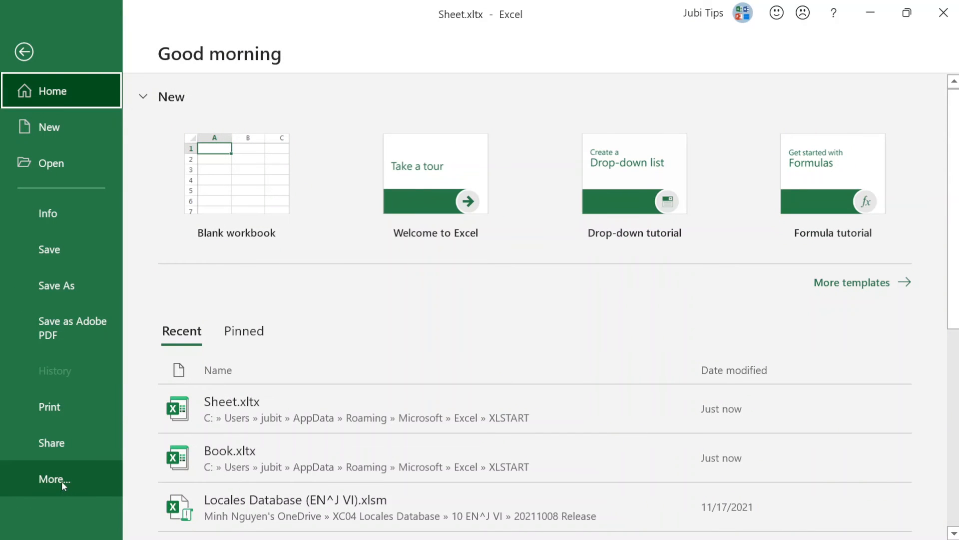
pyautogui.click(49, 479)
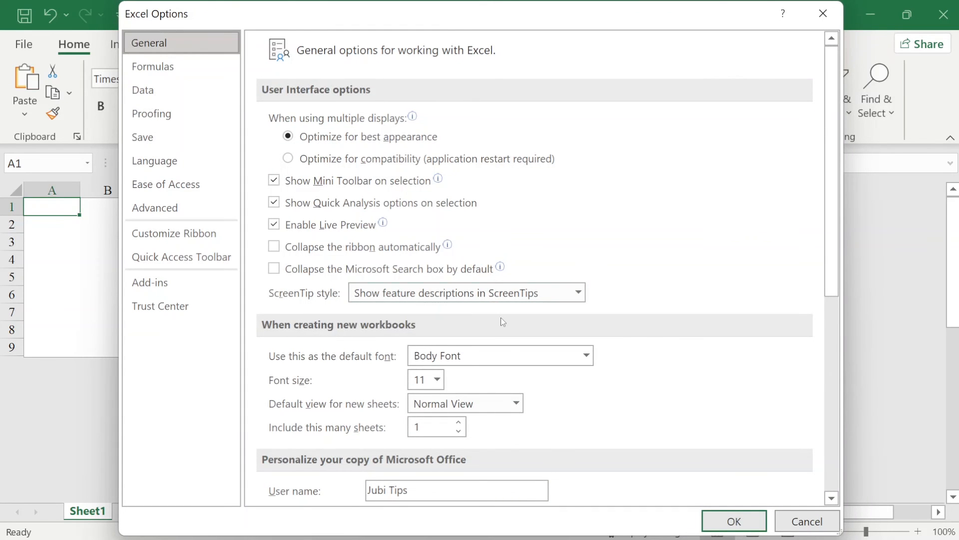
pyautogui.scroll(-3)
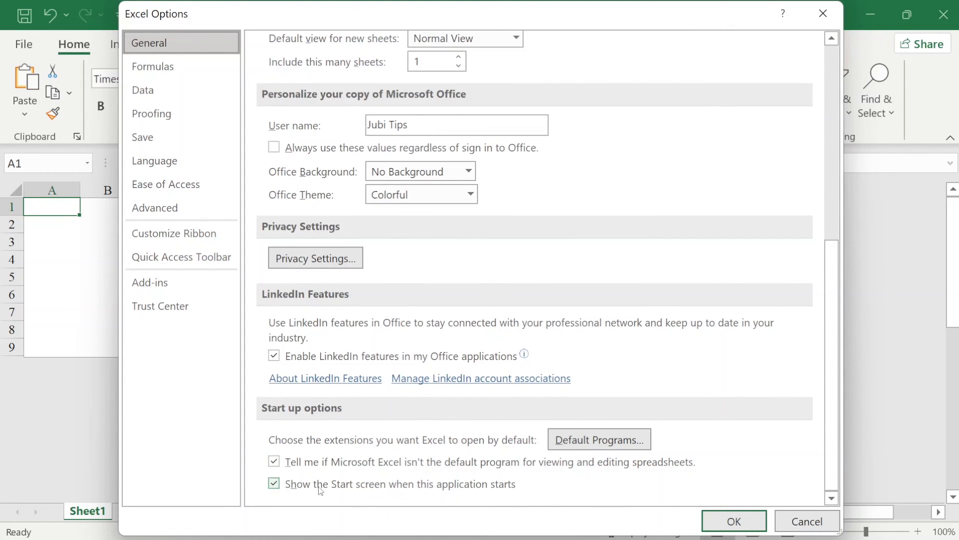
pyautogui.click(274, 484)
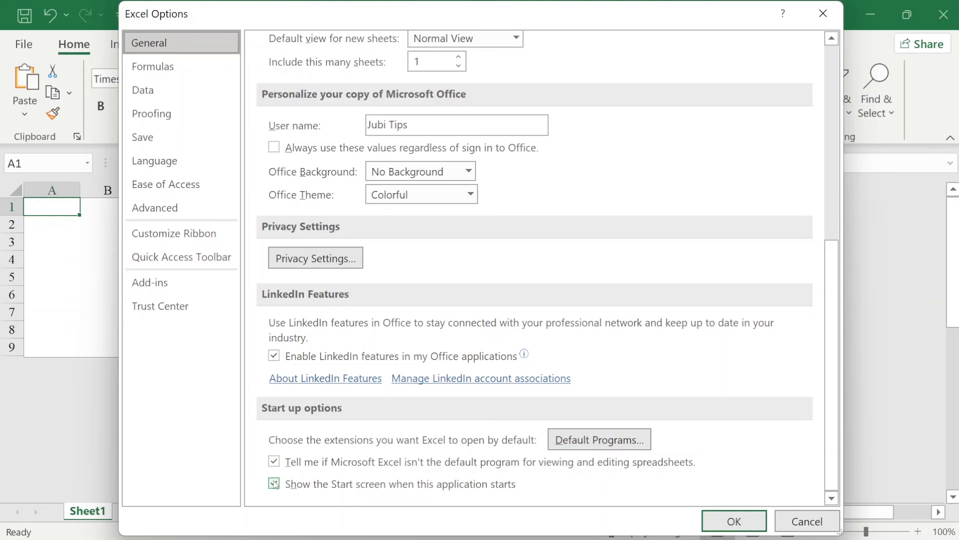
pyautogui.click(274, 484)
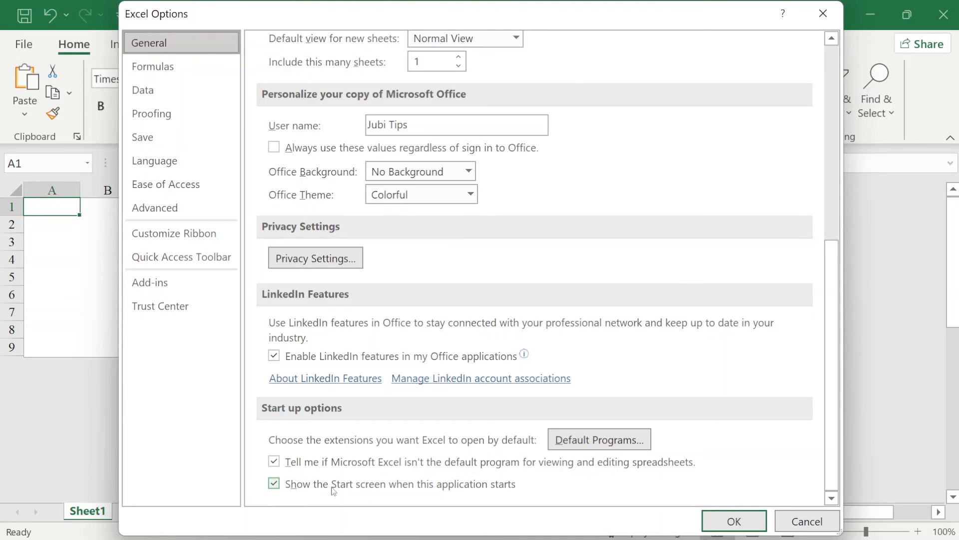
pyautogui.click(273, 484)
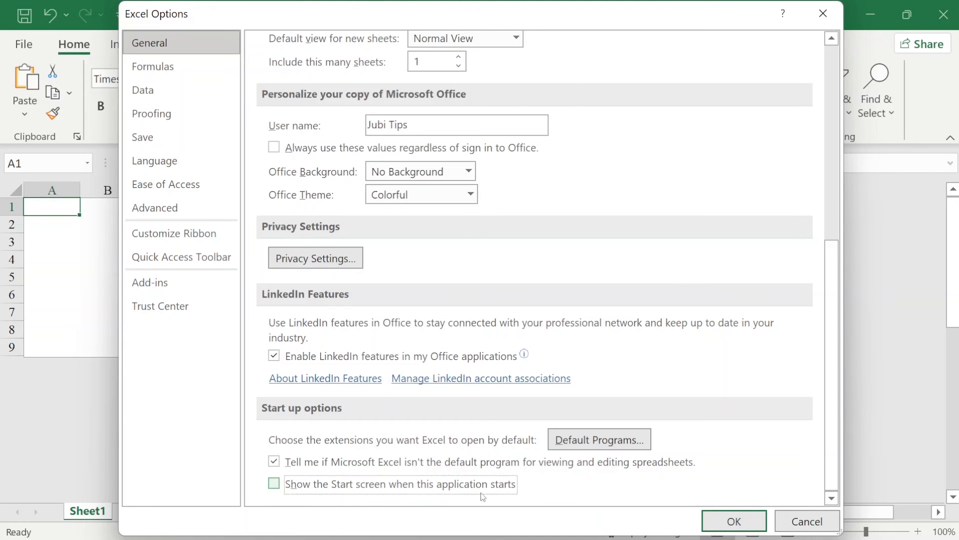
pyautogui.click(734, 521)
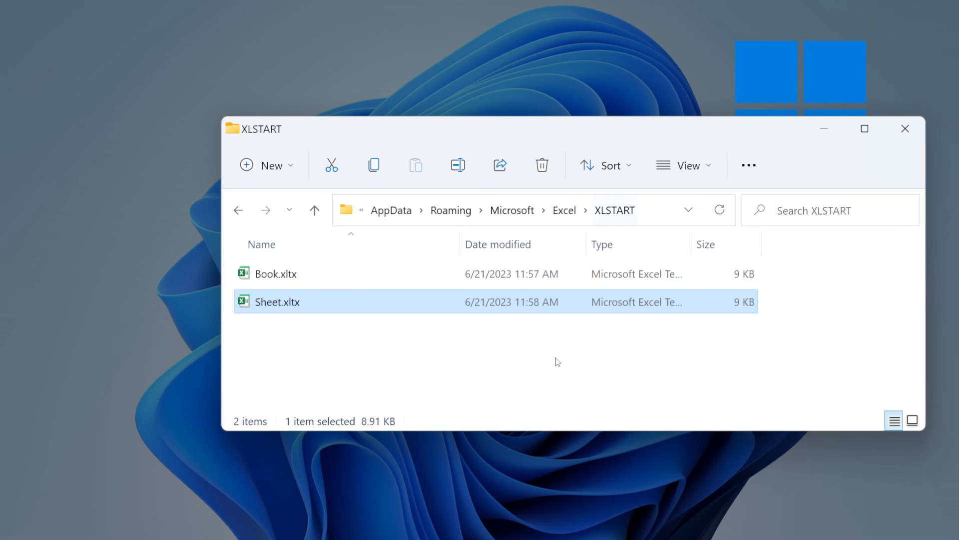
# Relaunch Excel into a blank Book1 and add Sheet2 with the New Sheet button.
pyautogui.click(578, 366)
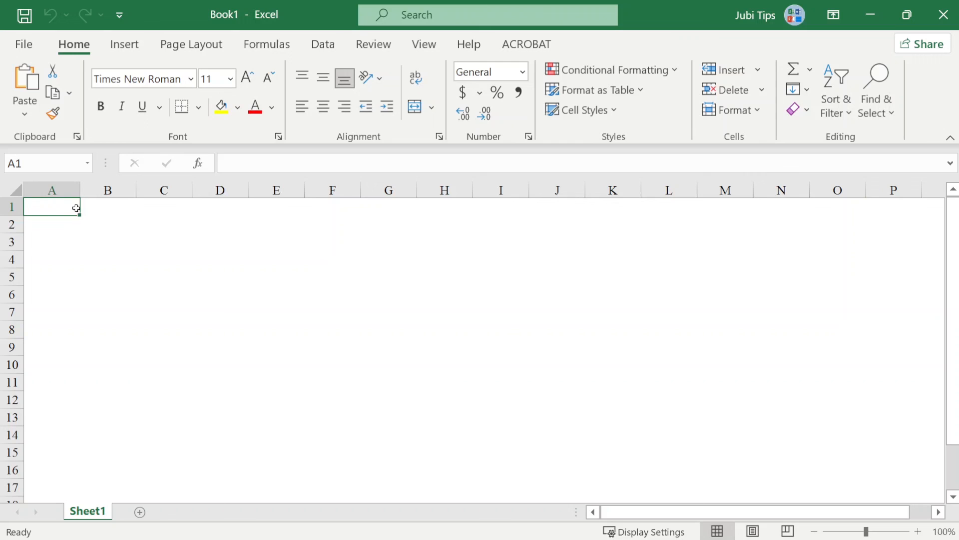
pyautogui.moveTo(139, 512)
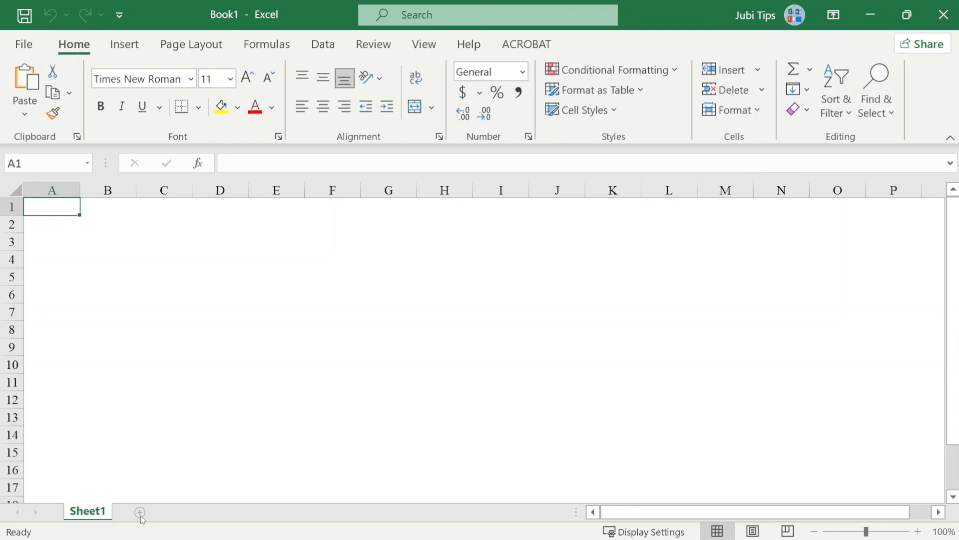
pyautogui.click(140, 512)
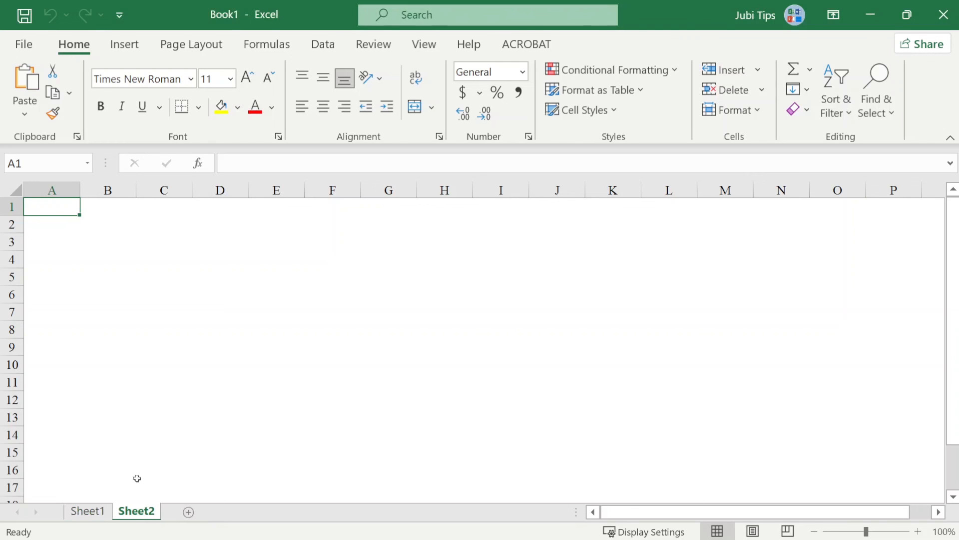